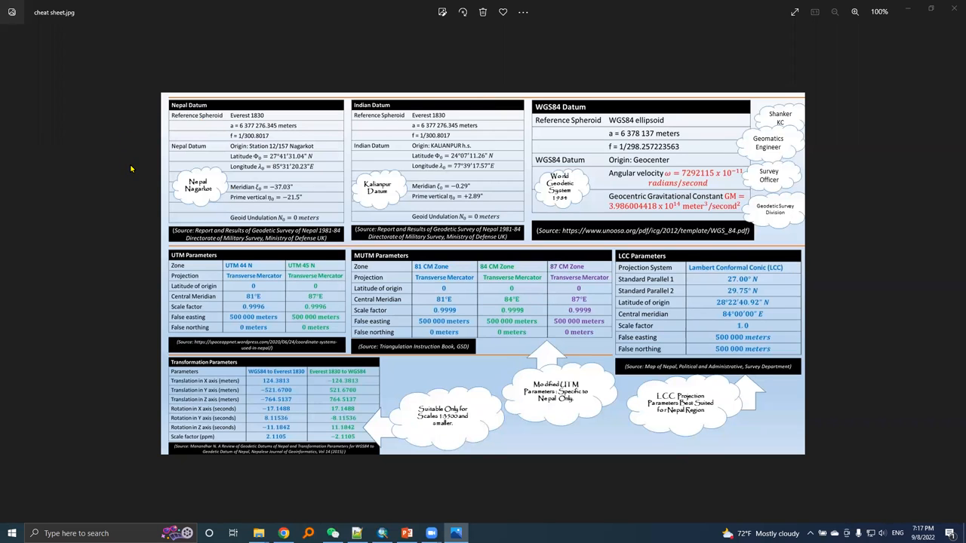
mouse_move(273, 133)
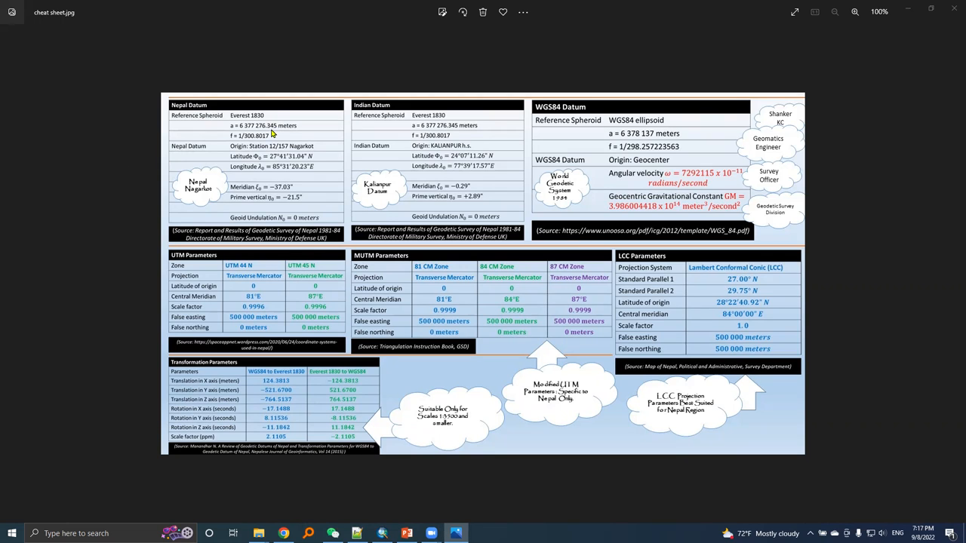
mouse_move(139, 286)
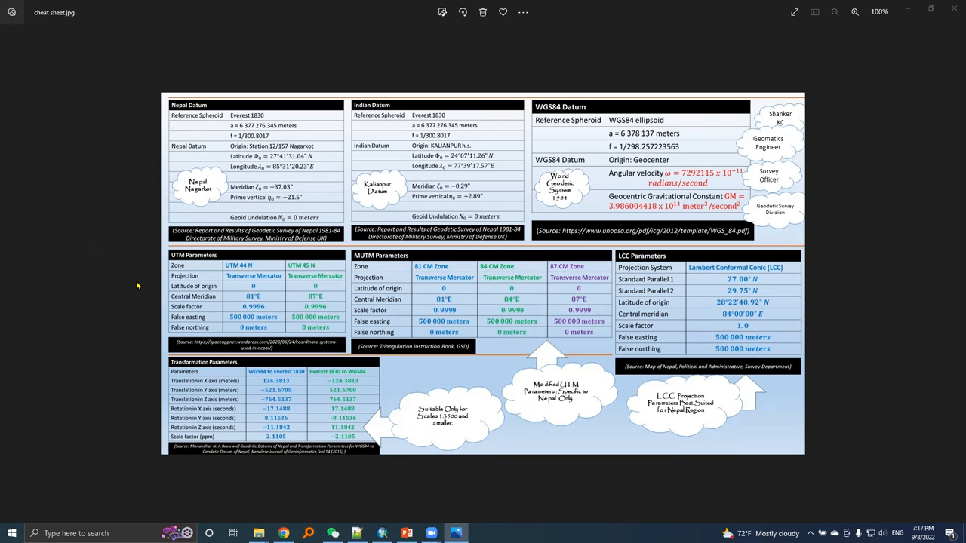
mouse_move(264, 271)
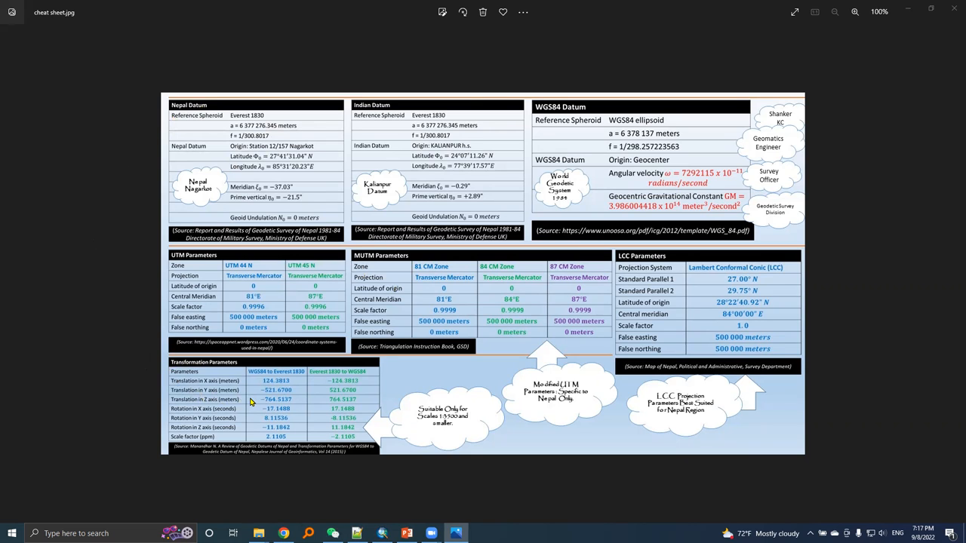
mouse_move(421, 138)
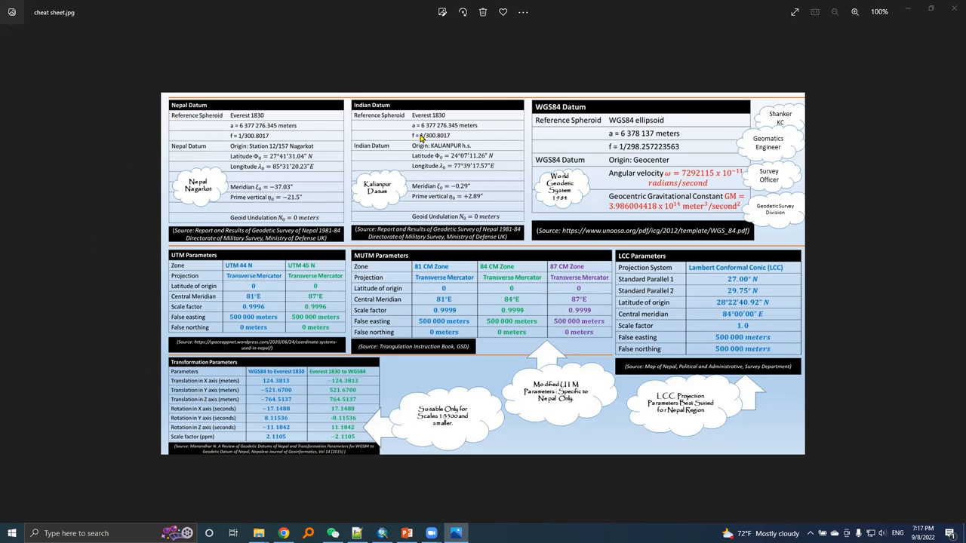
mouse_move(701, 130)
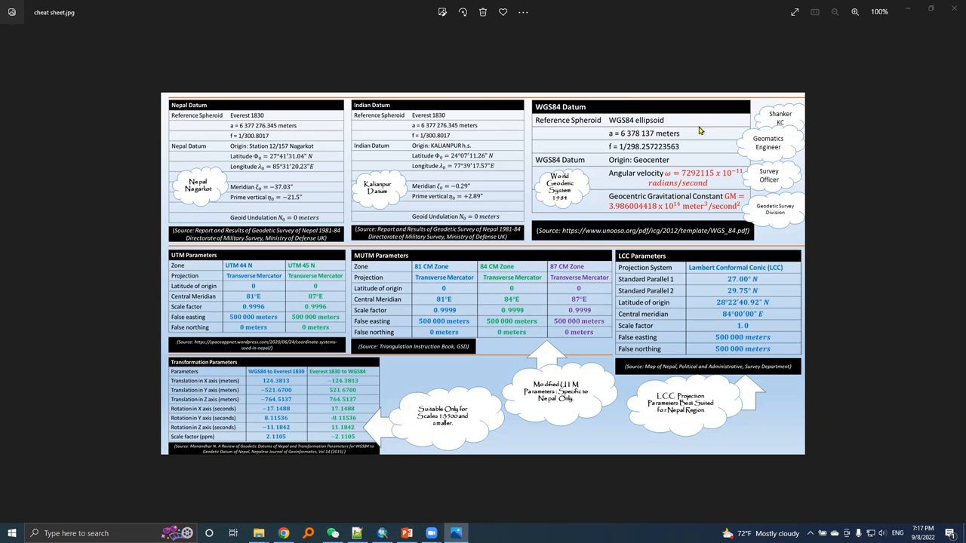
mouse_move(331, 302)
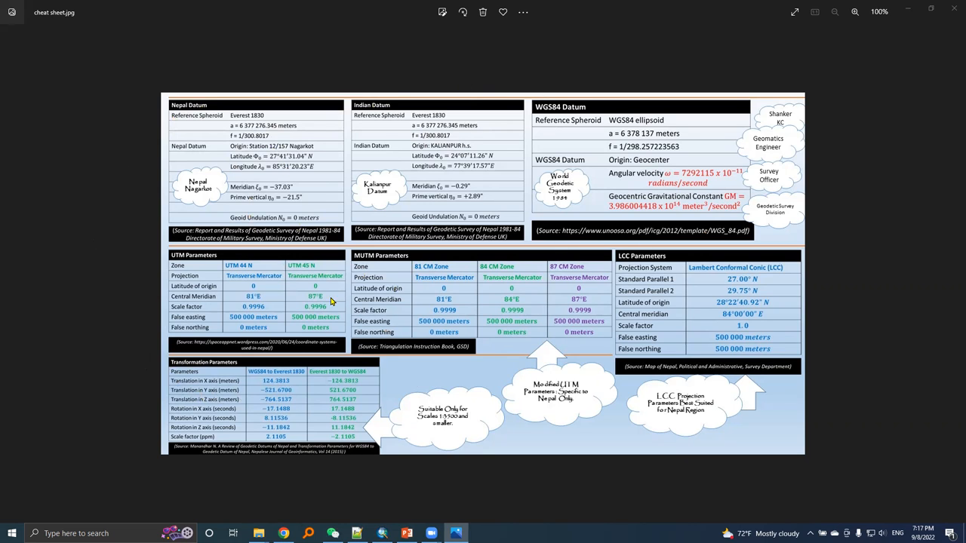
mouse_move(320, 217)
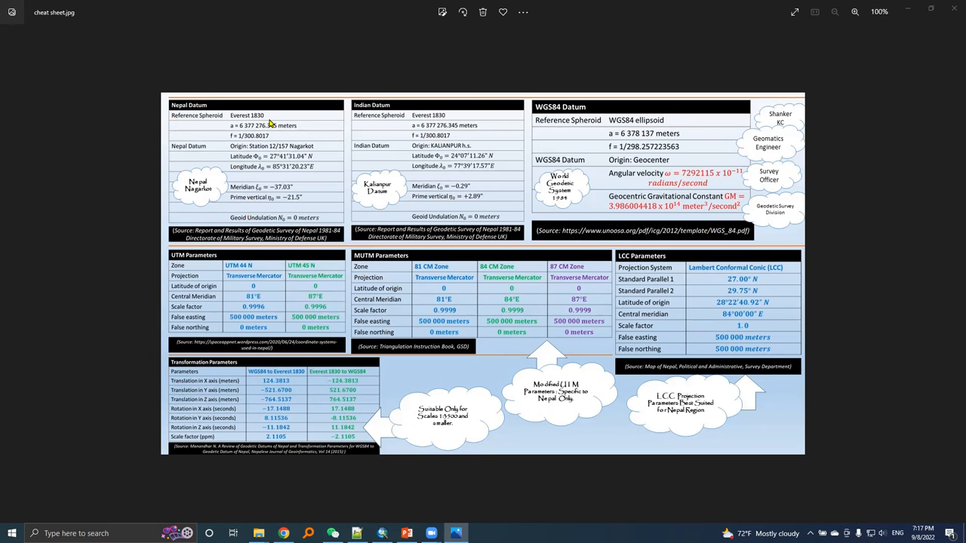
mouse_move(356, 54)
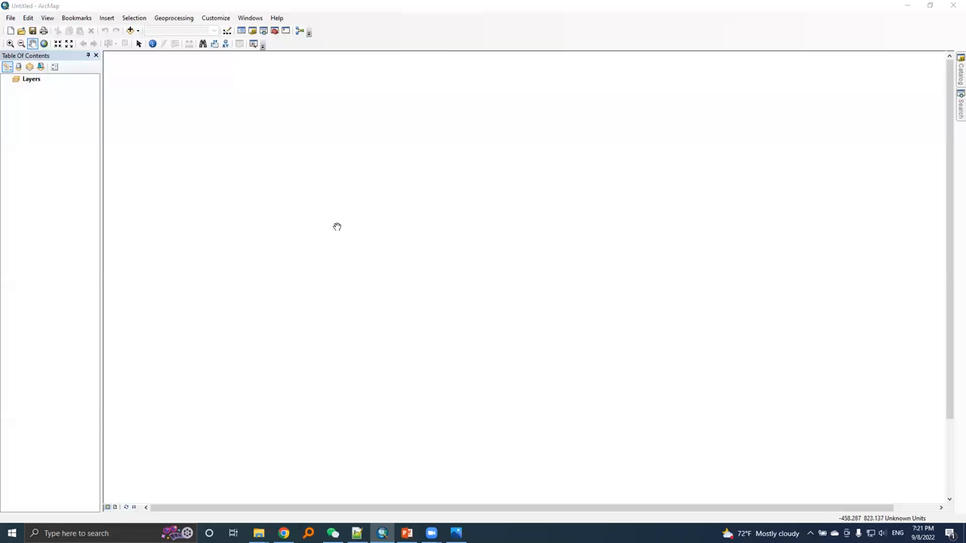
mouse_move(100, 252)
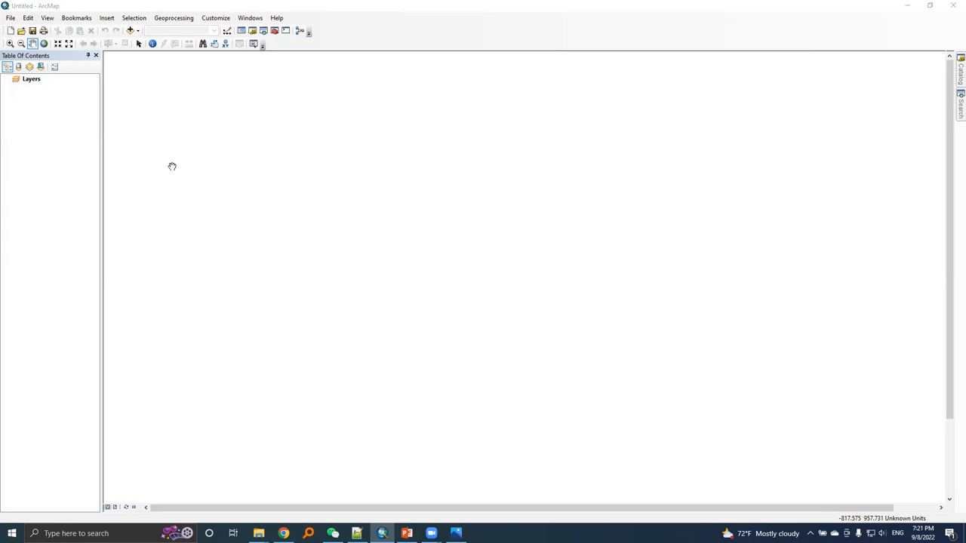
mouse_move(951, 225)
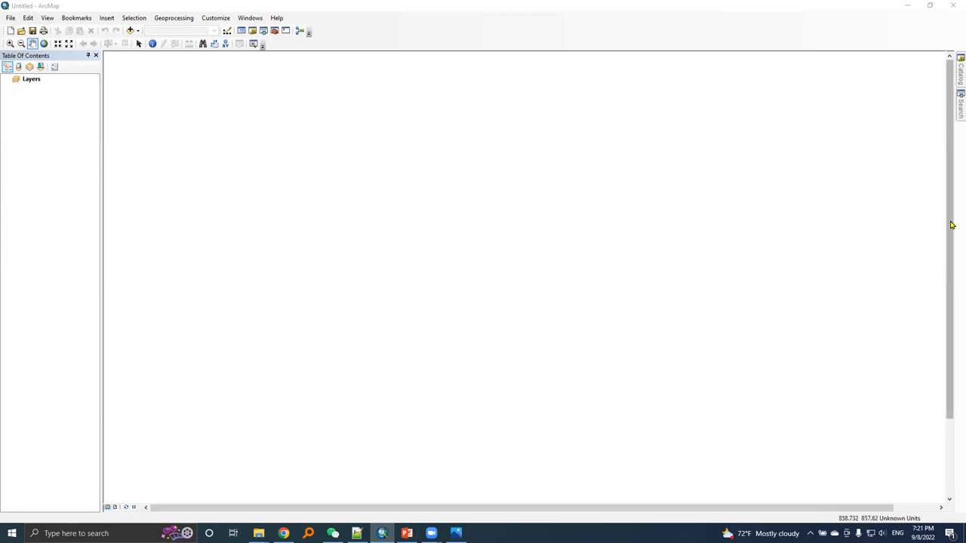
Show ArcMap's Search window for finding geoprocessing tools.
left_click(960, 98)
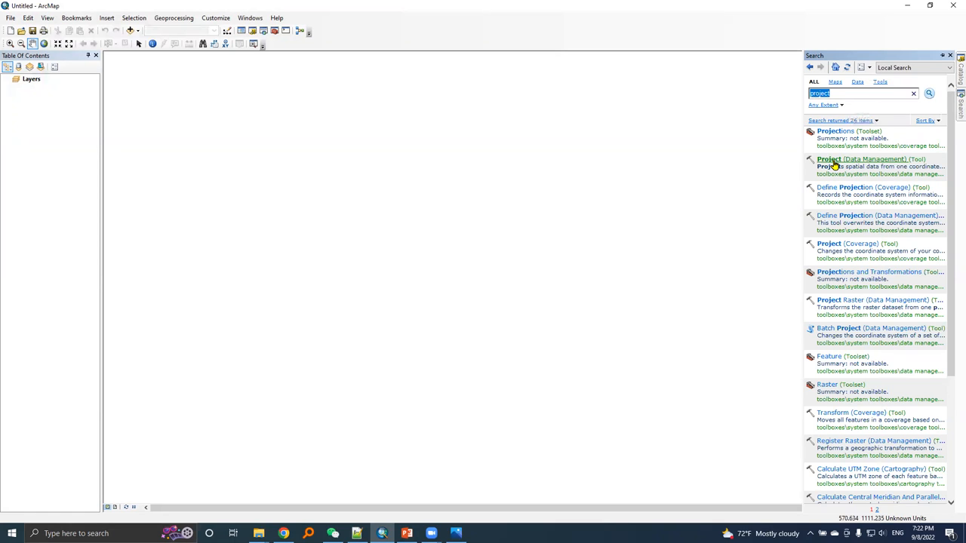
Launch the Project (Data Management) tool from the 'project' search results.
double_click(860, 158)
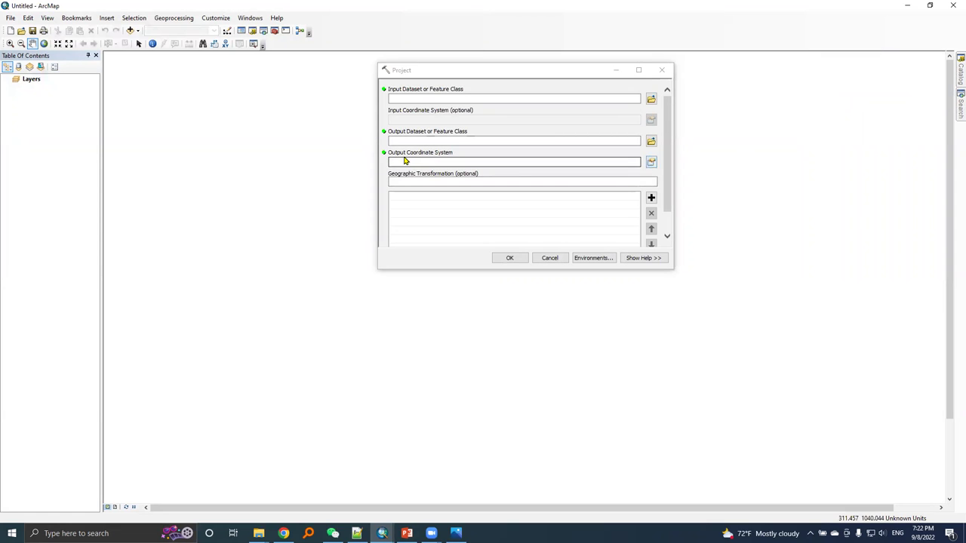
mouse_move(603, 164)
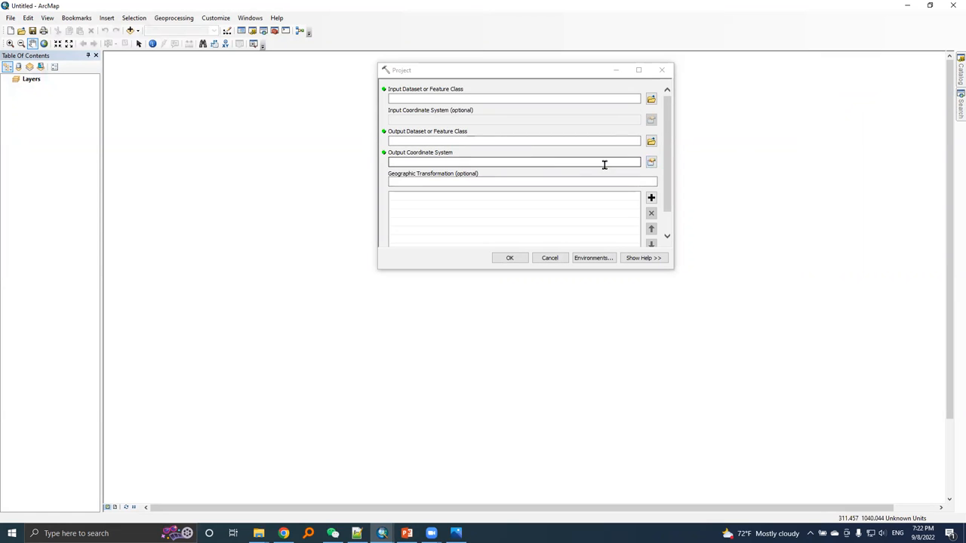
Bring up Spatial Reference Properties for the Project tool's Output Coordinate System.
left_click(650, 163)
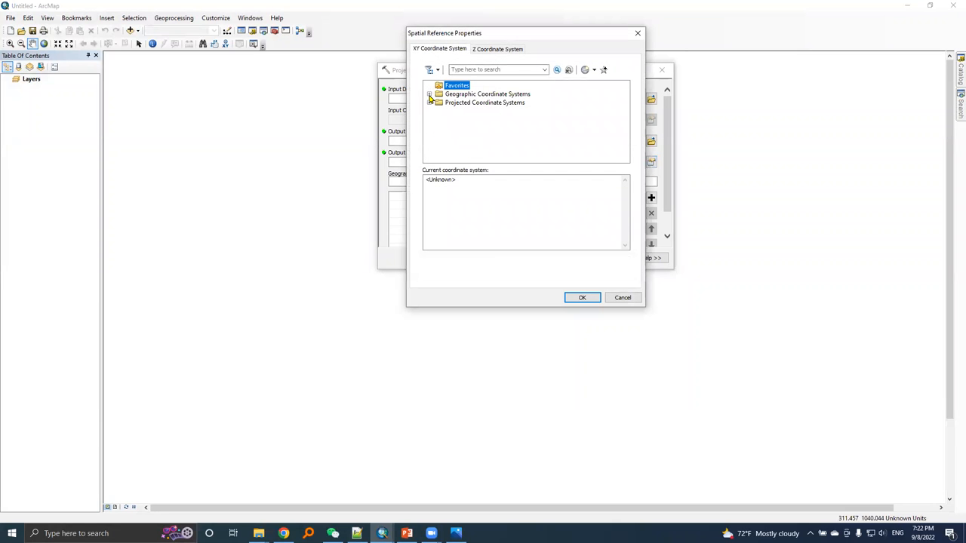
Select Everest (definition 1937) under Geographic Coordinate Systems > Spheroid-based.
left_click(438, 94)
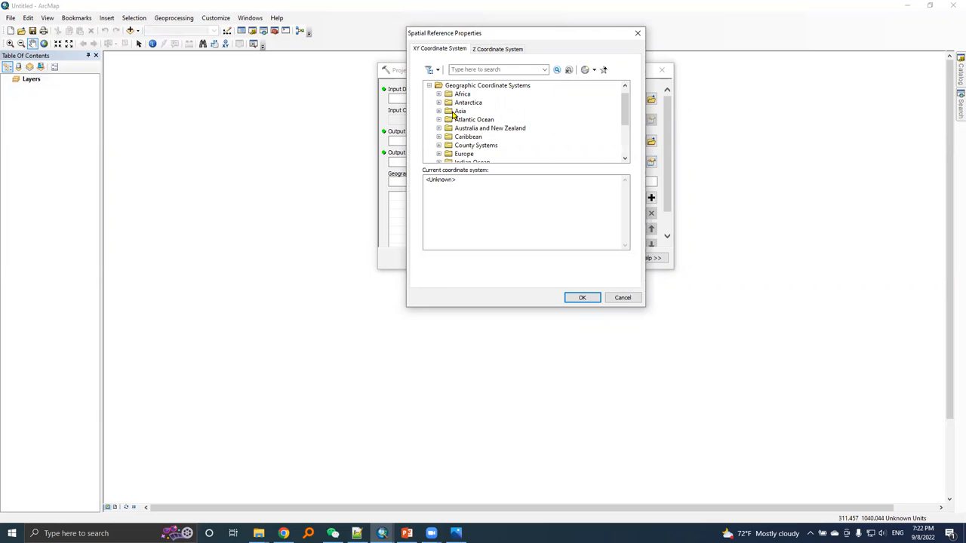
scroll("down", 3)
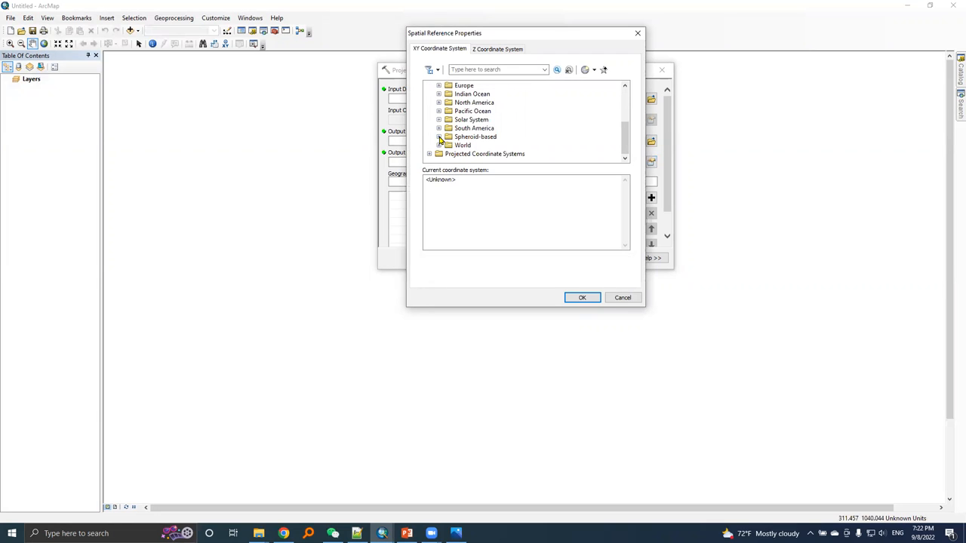
left_click(440, 136)
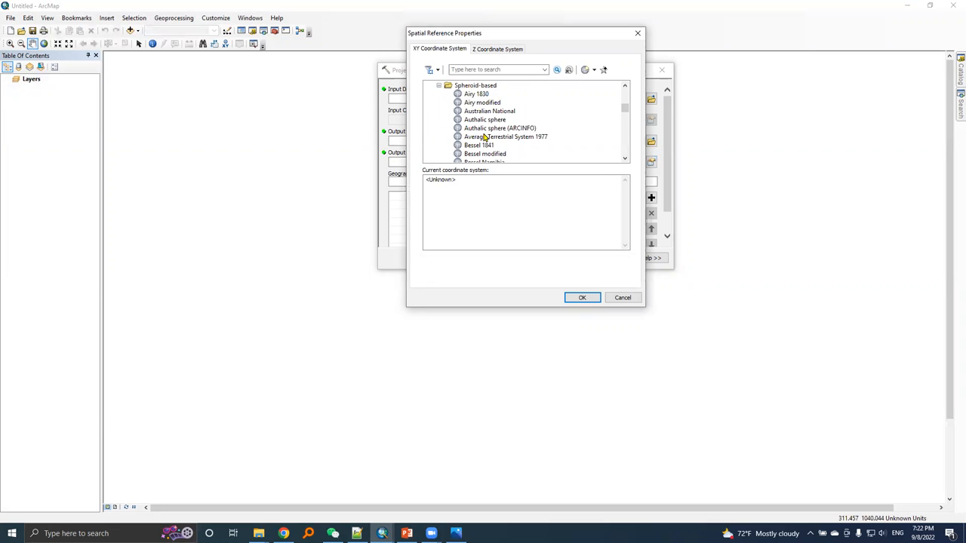
scroll("down", 3)
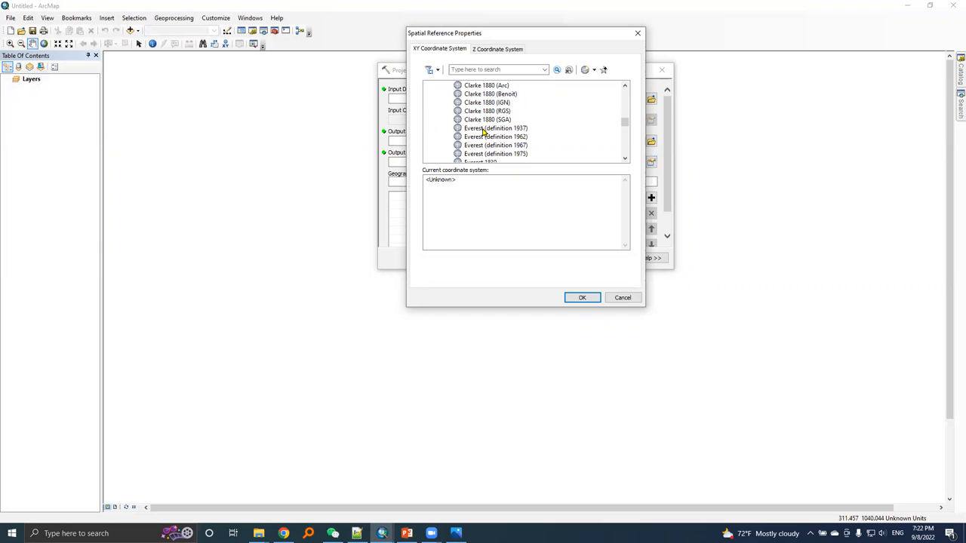
left_click(495, 126)
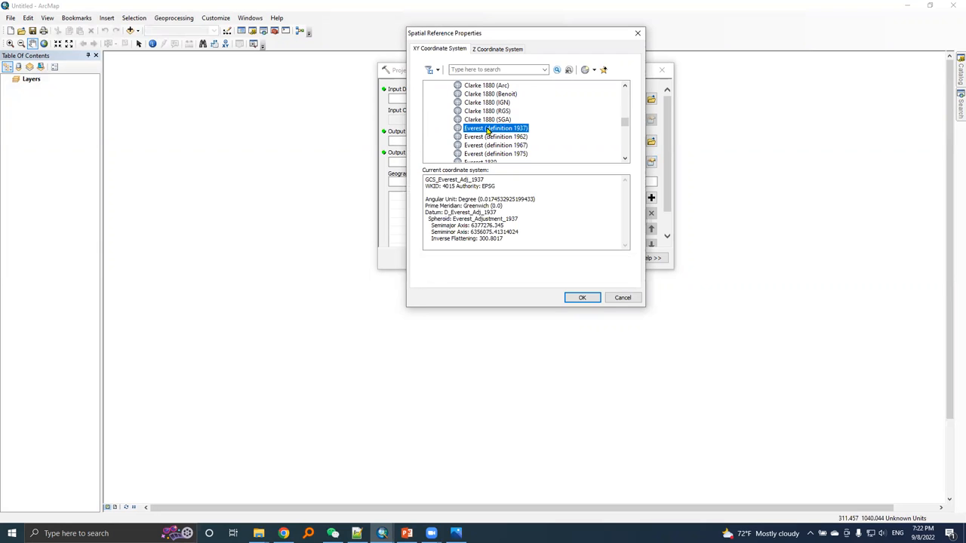
mouse_move(519, 200)
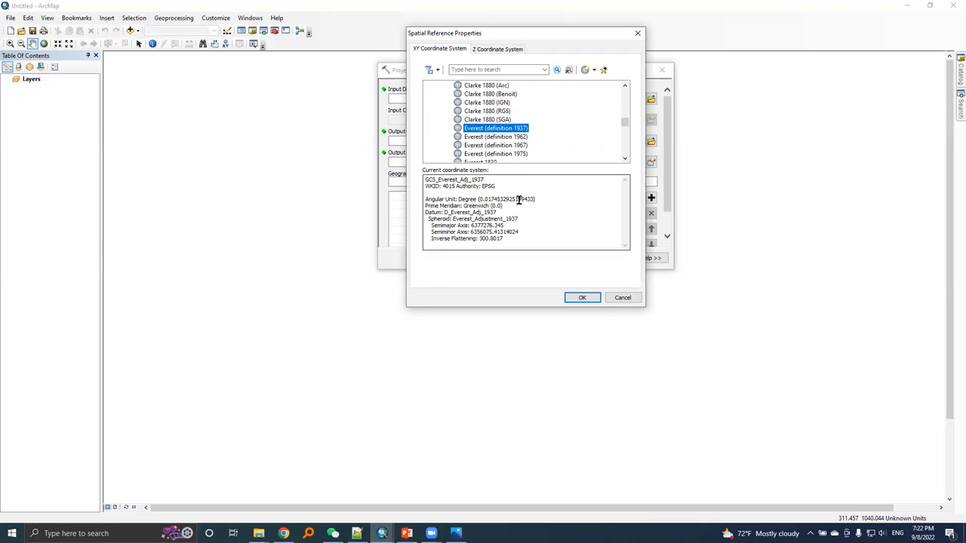
mouse_move(468, 199)
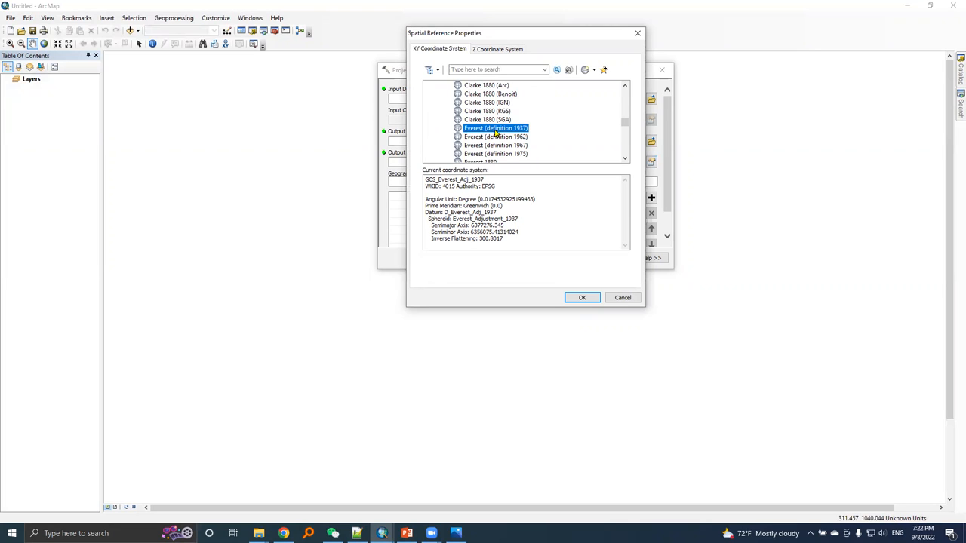
mouse_move(501, 136)
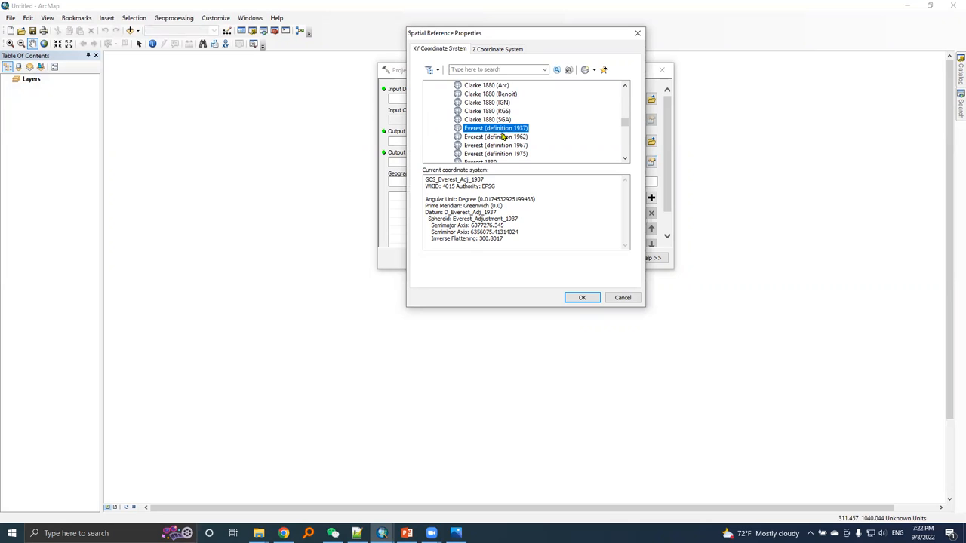
mouse_move(441, 215)
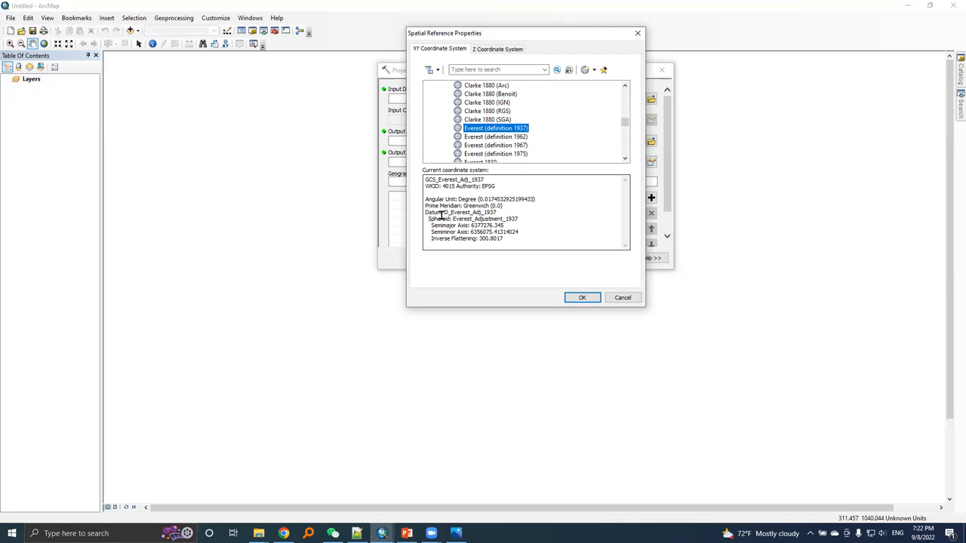
mouse_move(443, 225)
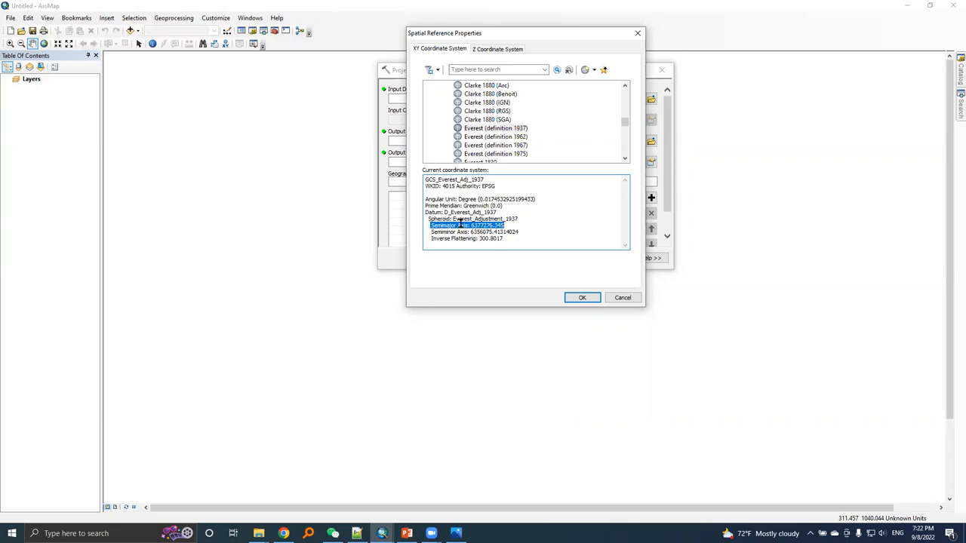
mouse_move(521, 226)
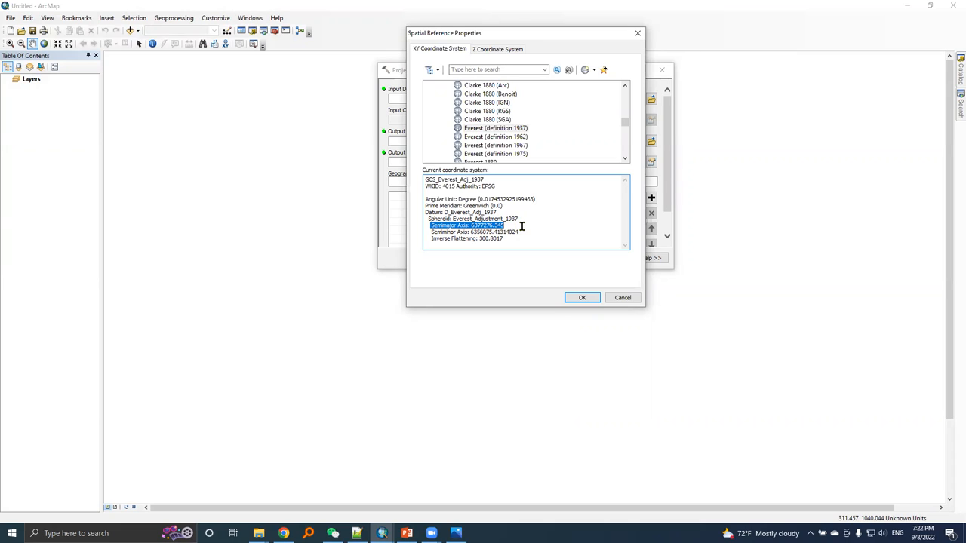
mouse_move(507, 239)
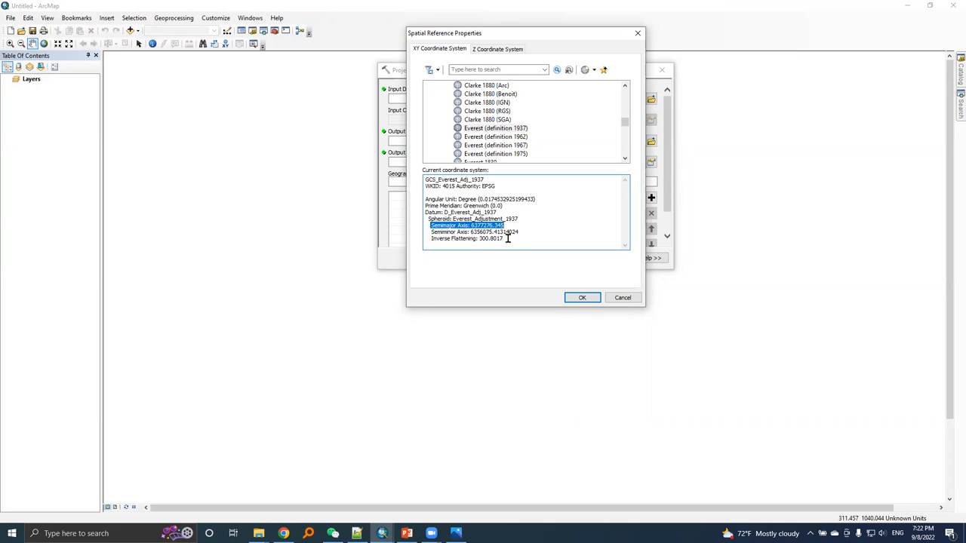
mouse_move(486, 128)
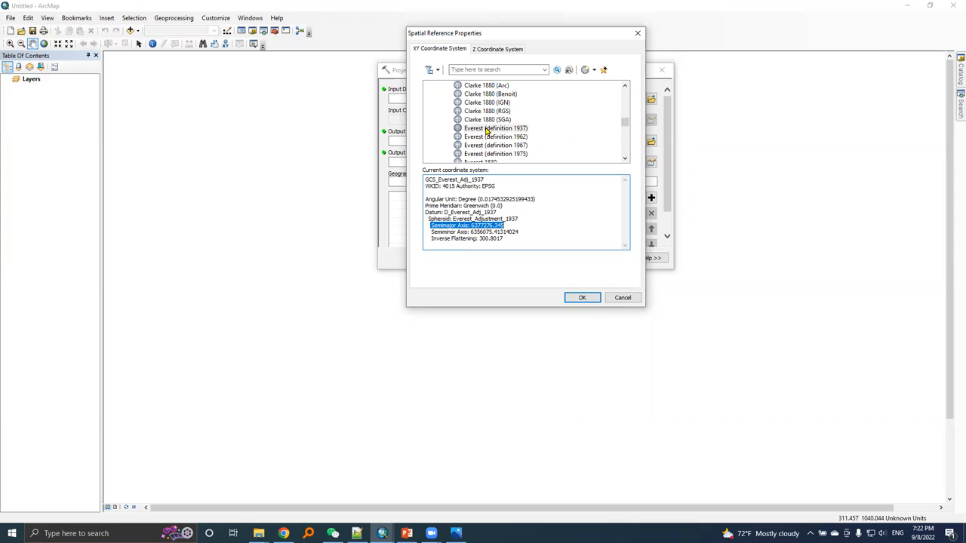
Save the Everest 1937 system as NepalDatum.prj via its Save As action.
right_click(486, 126)
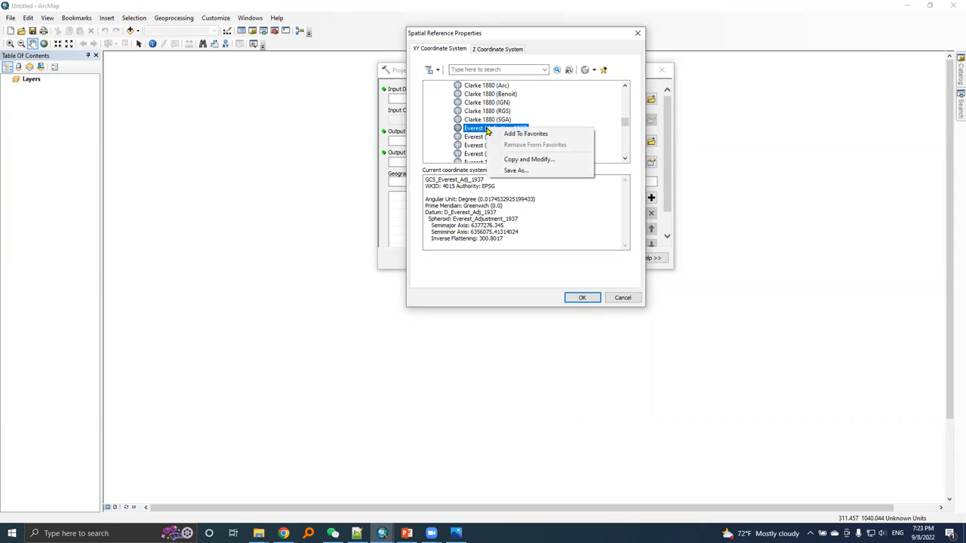
mouse_move(516, 169)
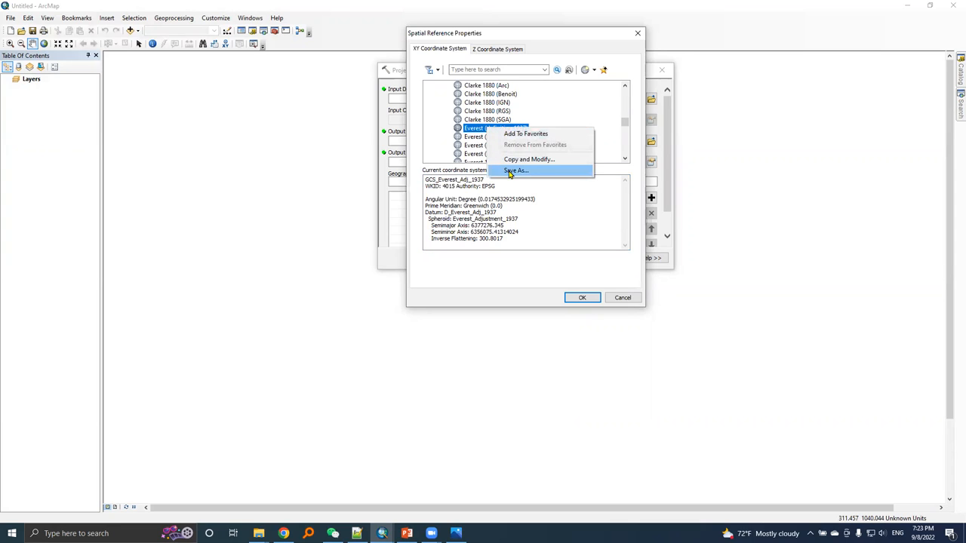
left_click(516, 169)
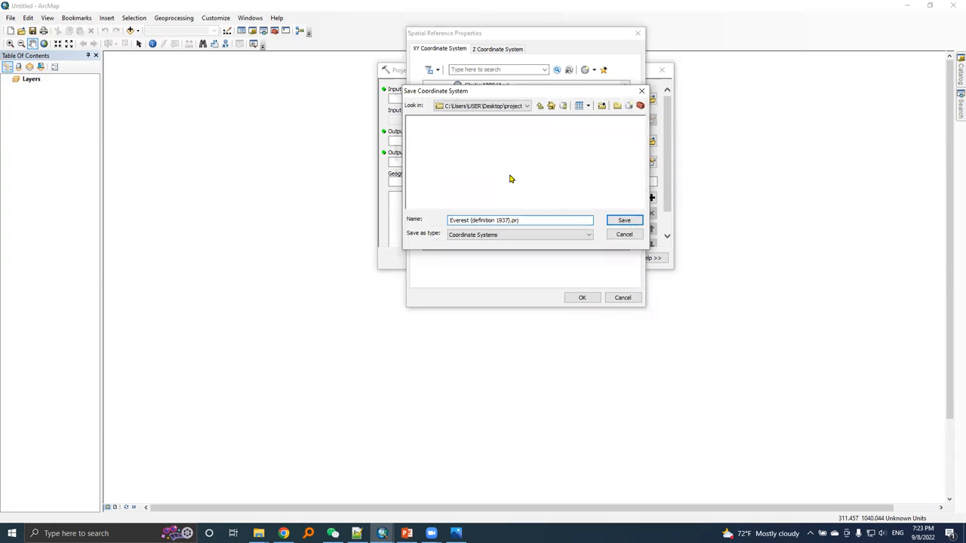
left_click(525, 106)
type("NepalDatum")
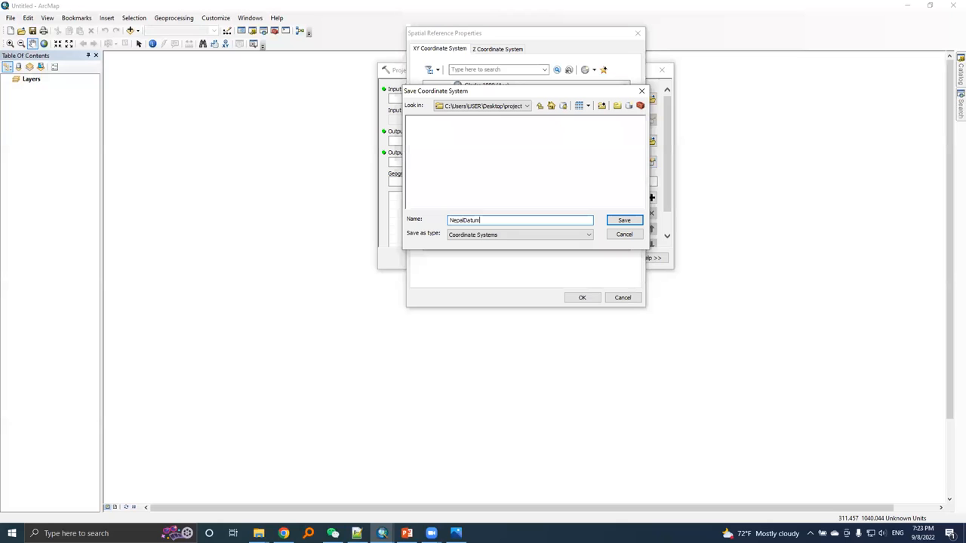
left_click(625, 220)
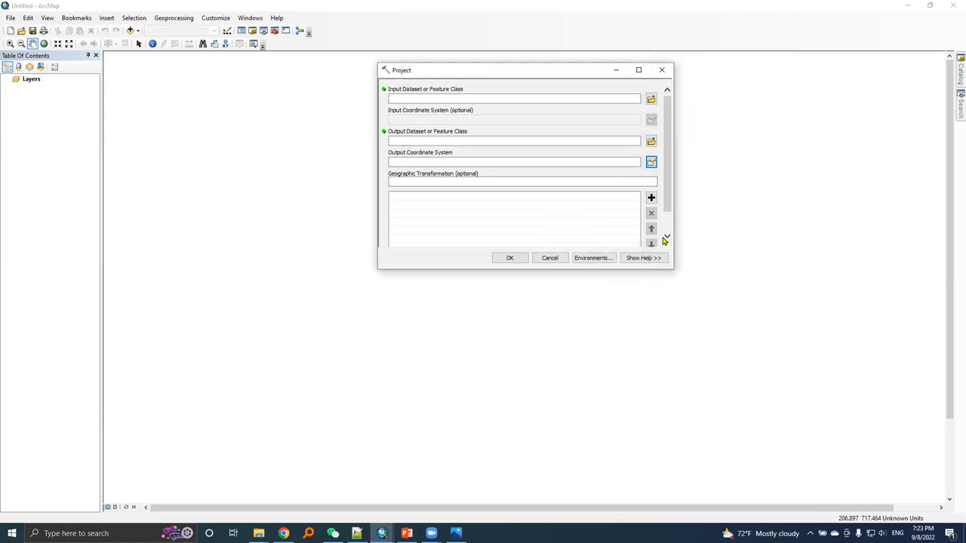
mouse_move(272, 521)
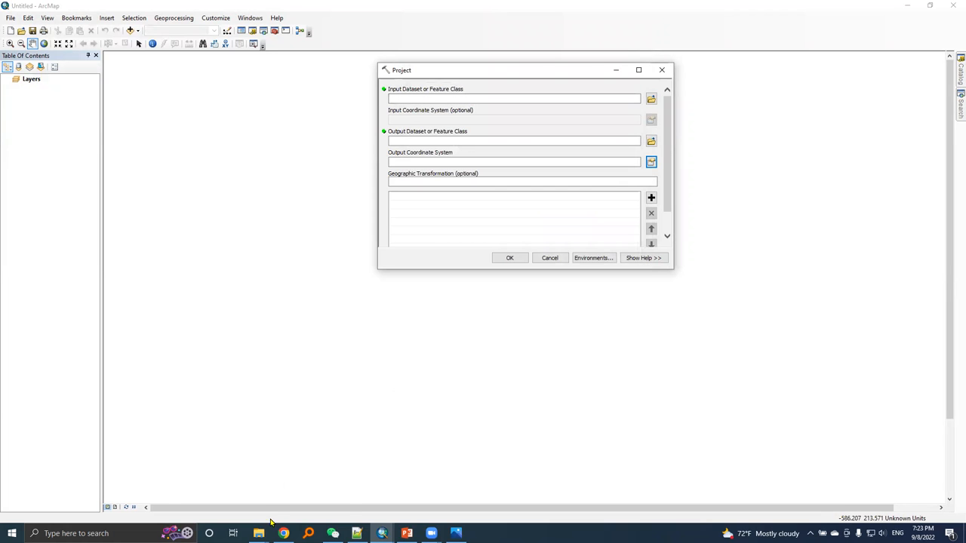
Open NepalDatum.prj from the project files folder, triggering ArcMap's could-not-open error.
left_click(651, 99)
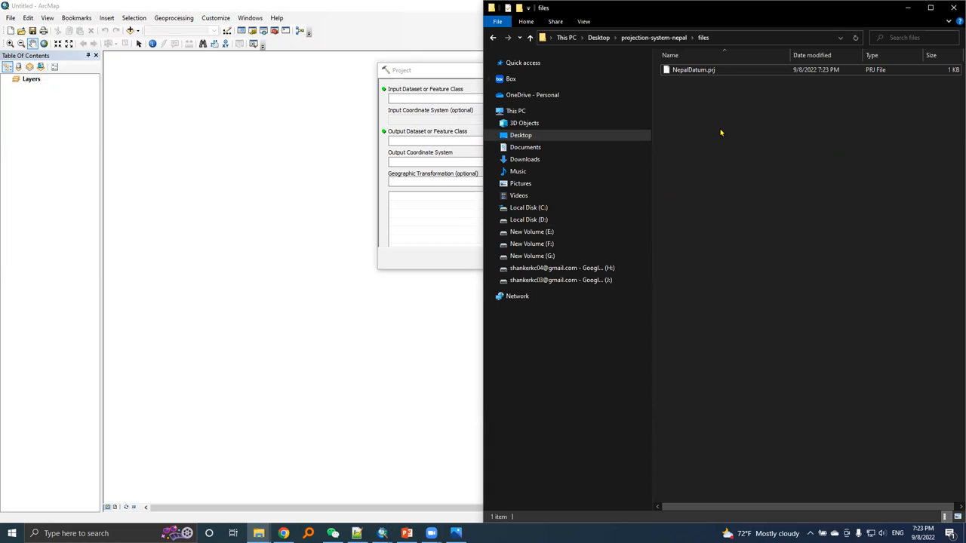
left_click(693, 69)
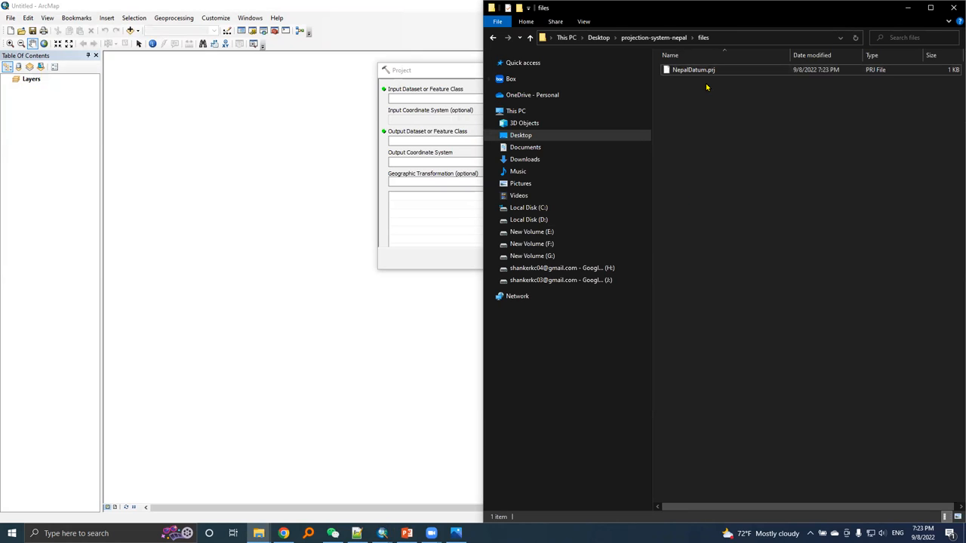
left_click(692, 69)
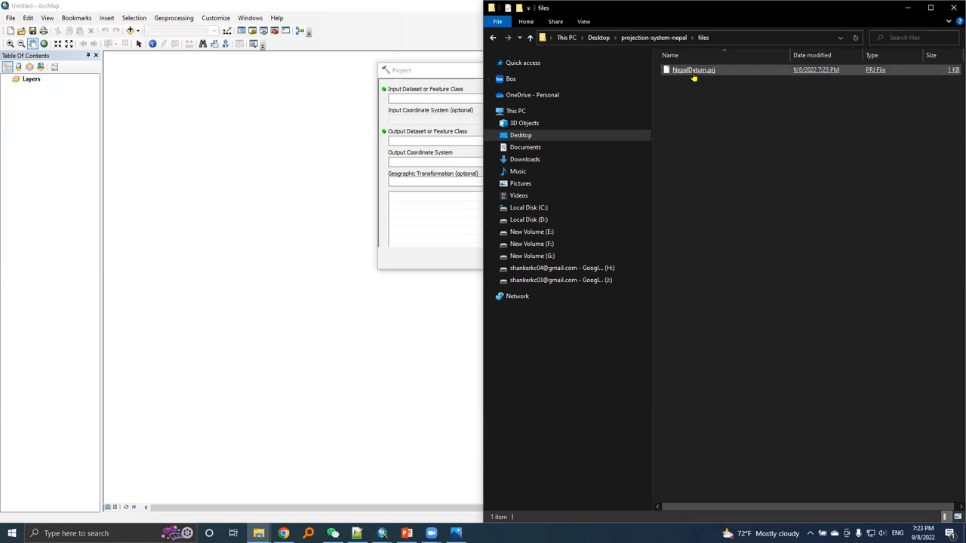
left_click(693, 69)
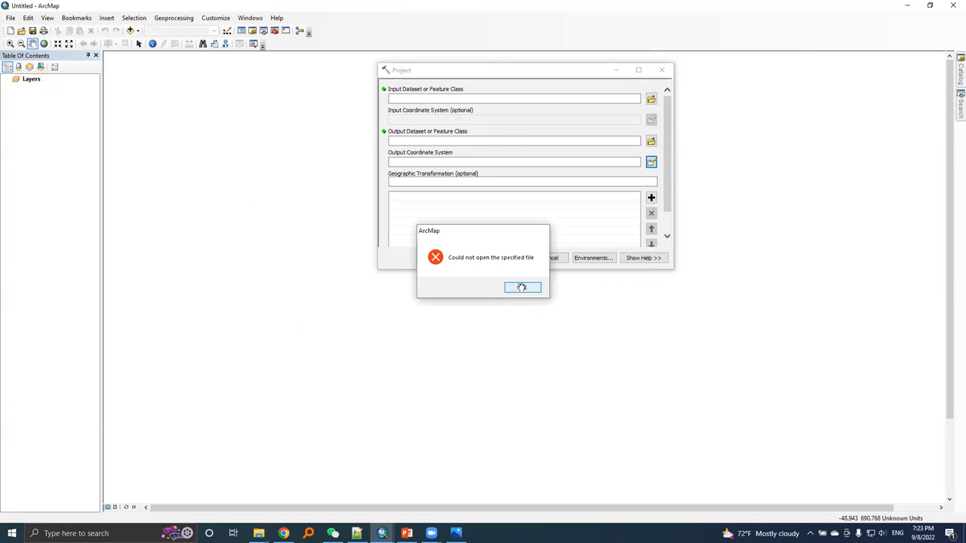
Dismiss the error and view NepalDatum.prj's GEOGCS Everest_Adj_1937 text in Notepad++.
left_click(522, 287)
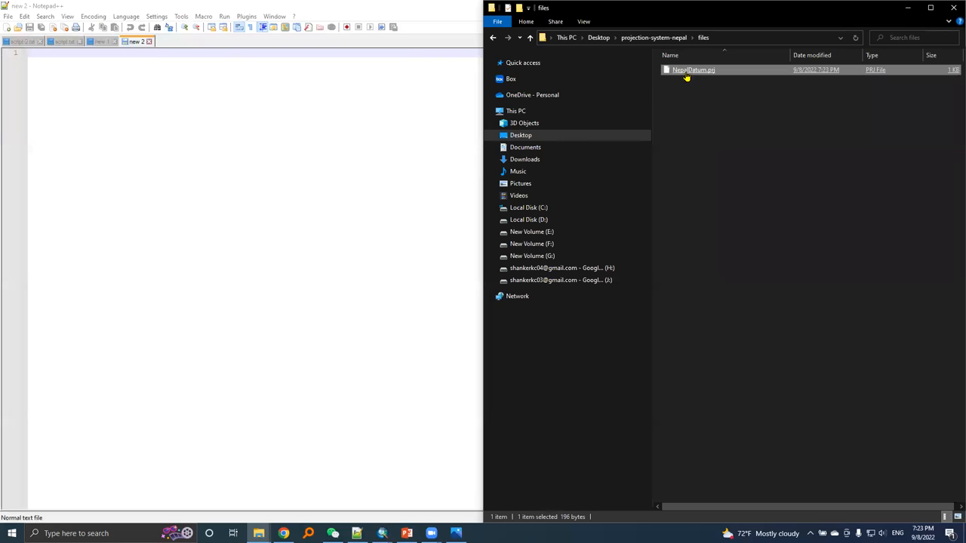
double_click(693, 70)
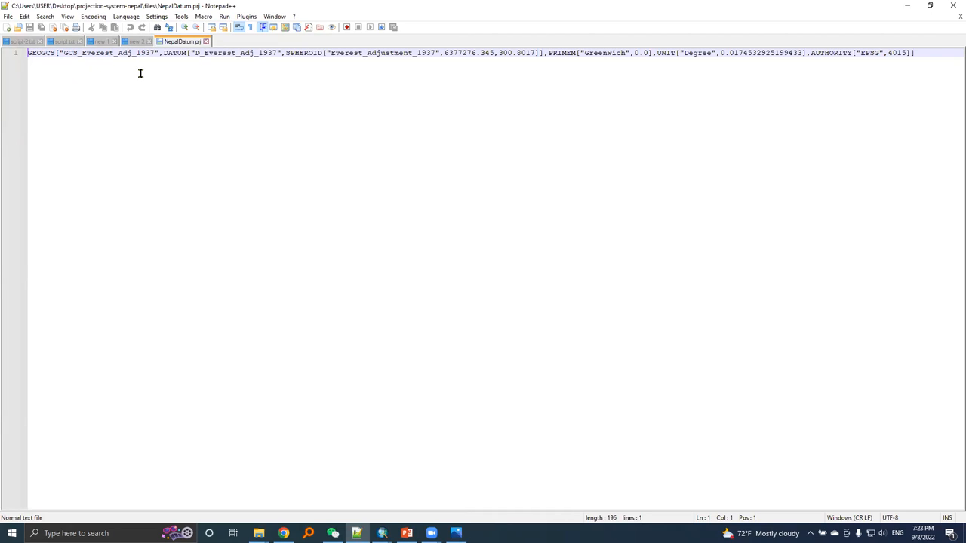
mouse_move(459, 91)
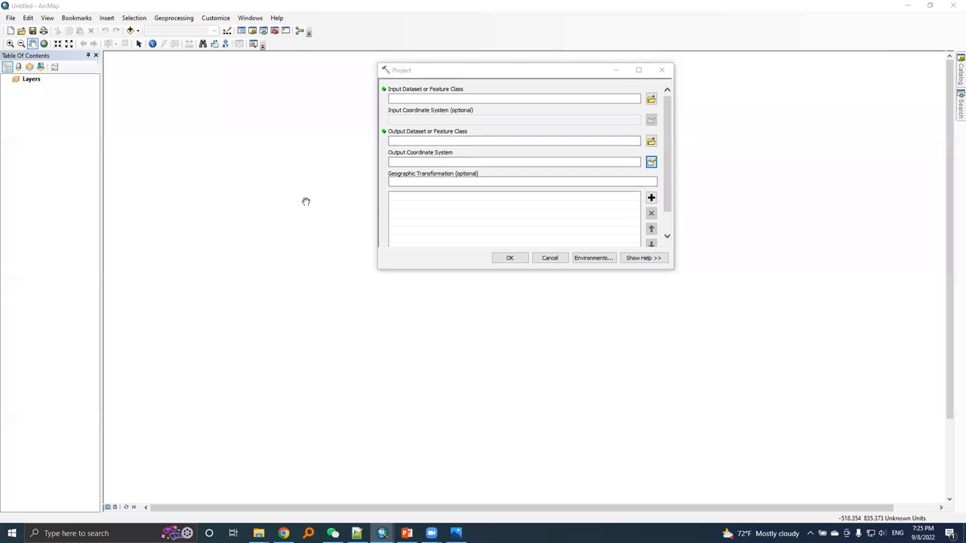
mouse_move(218, 211)
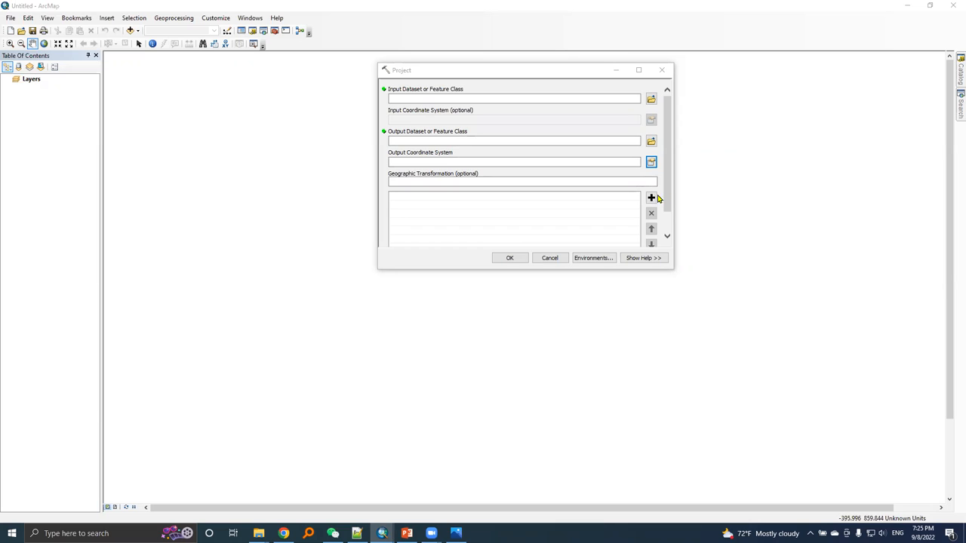
mouse_move(646, 170)
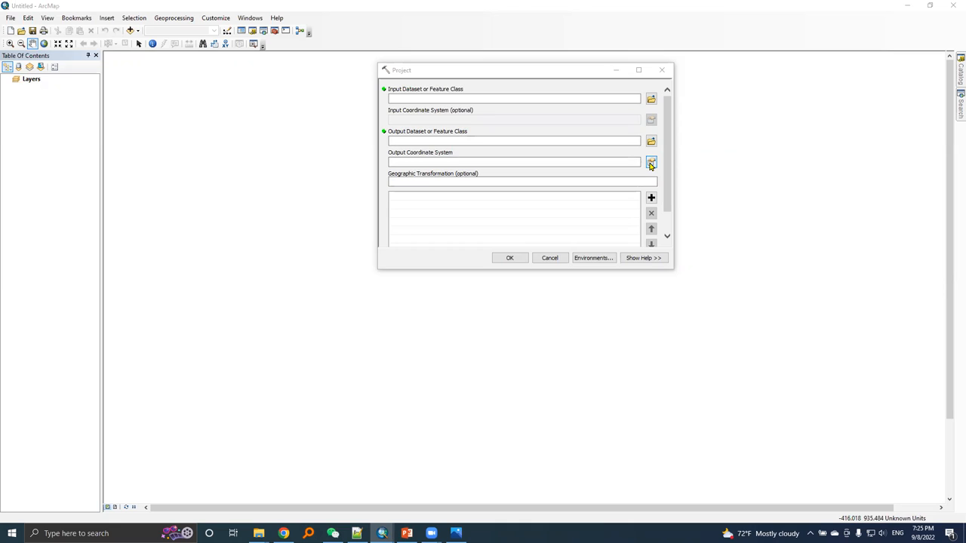
Select WGS 1984 under Geographic Coordinate Systems > World as the output system.
left_click(650, 161)
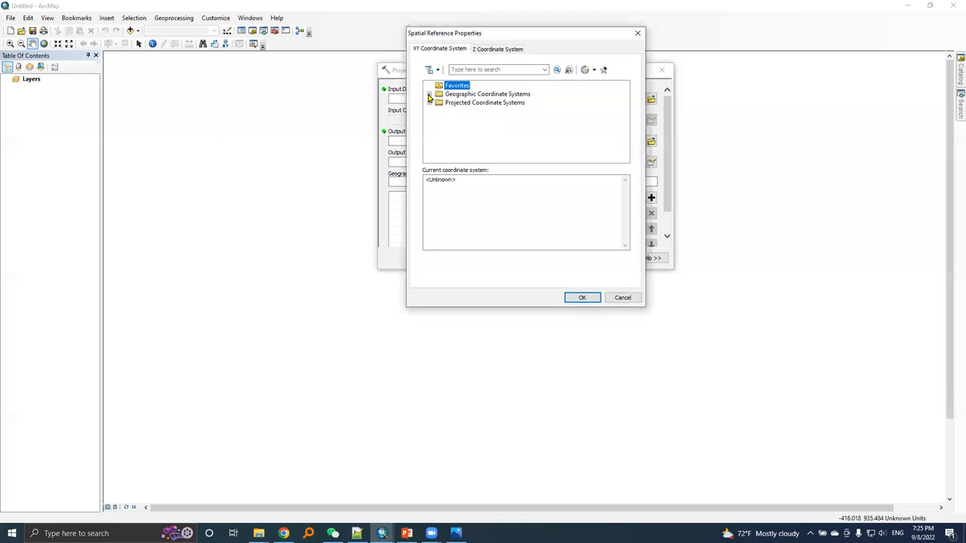
left_click(430, 93)
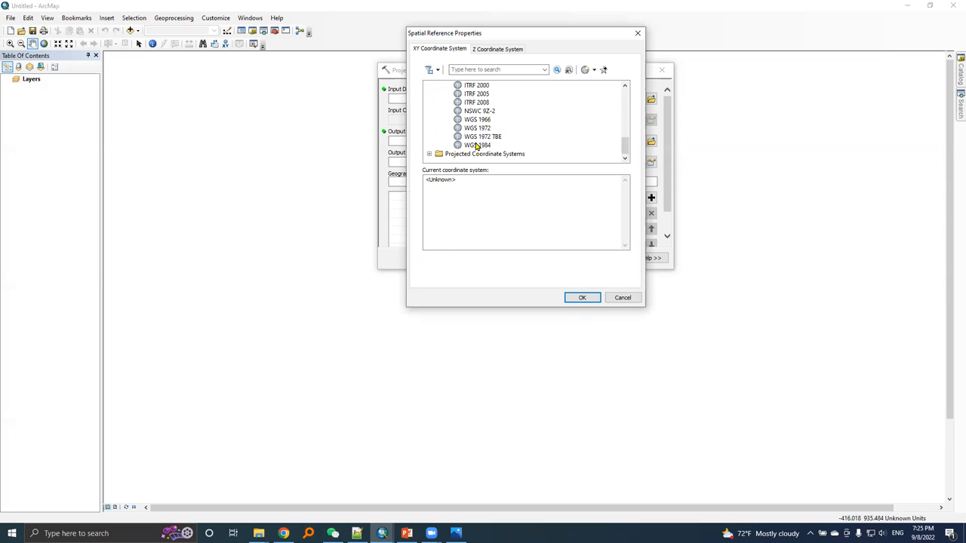
left_click(477, 144)
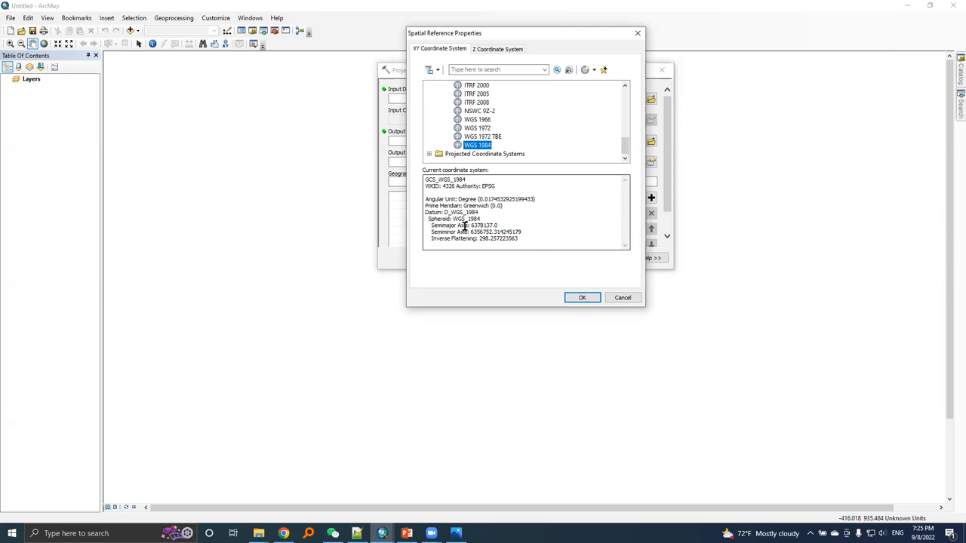
mouse_move(459, 238)
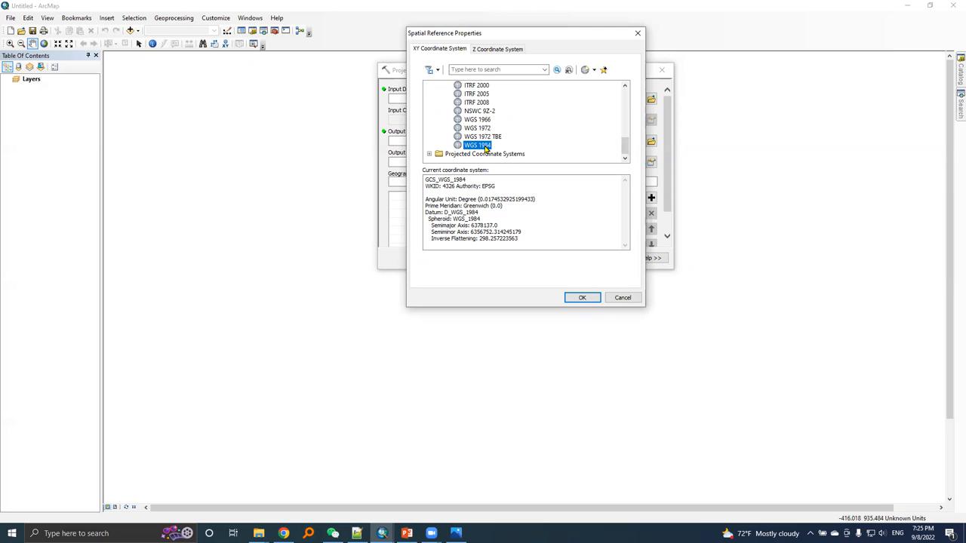
mouse_move(465, 231)
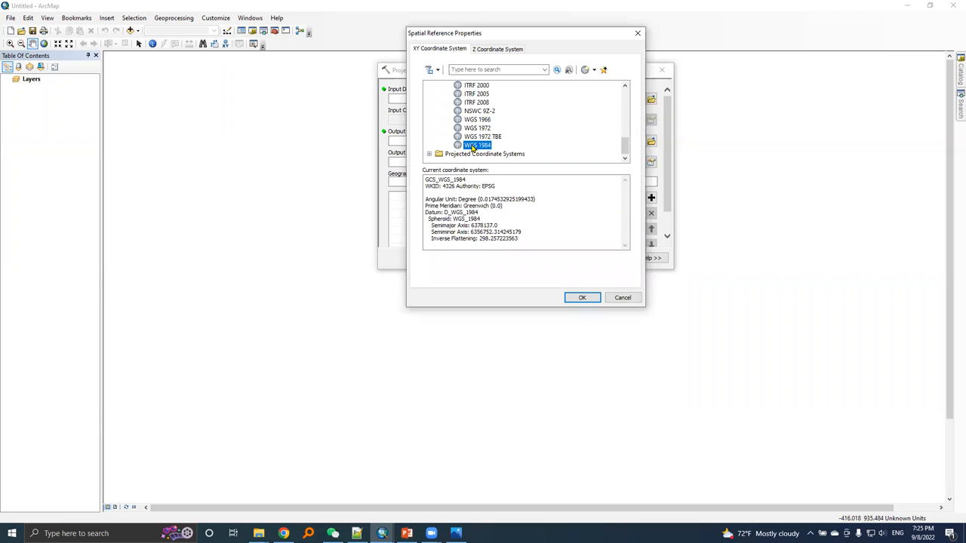
Save WGS 1984 as WGS 1984.prj and close Spatial Reference Properties.
right_click(477, 145)
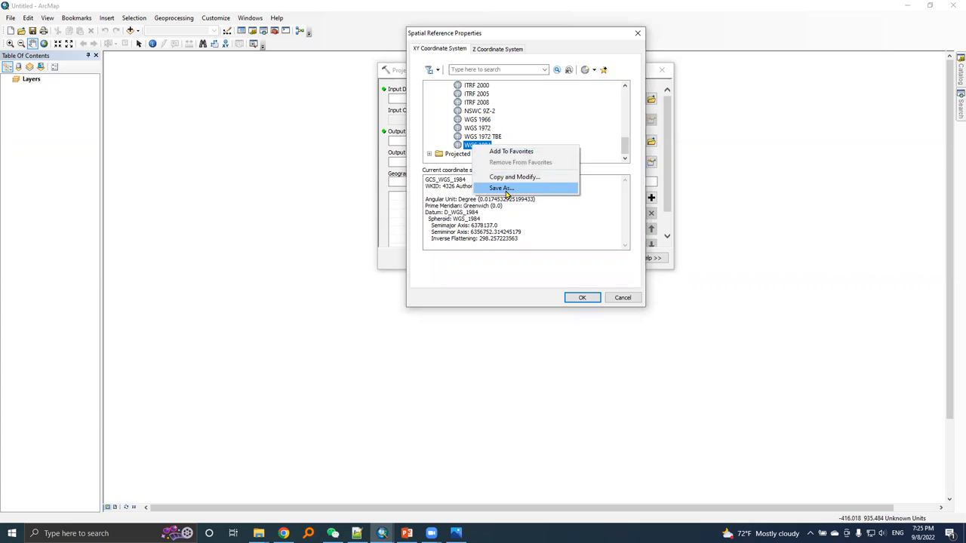
left_click(502, 187)
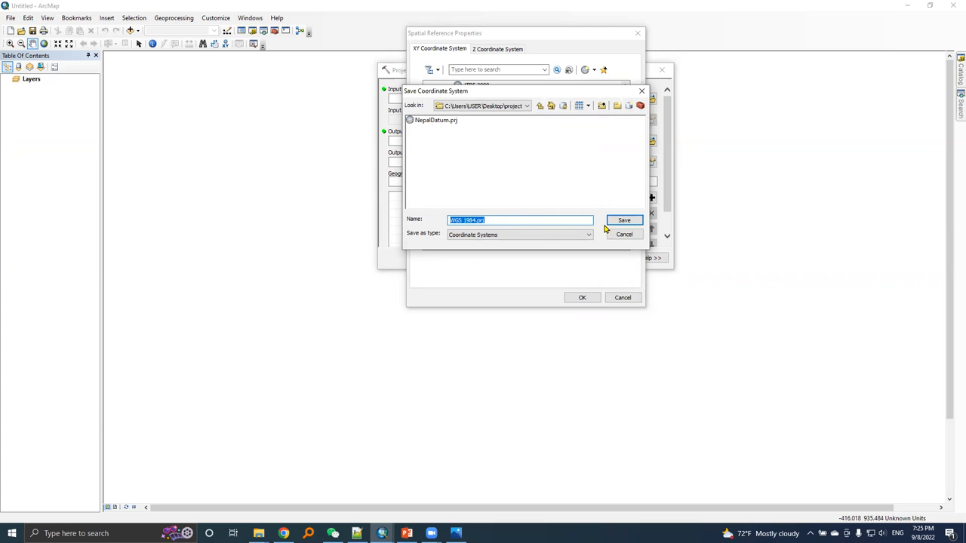
left_click(624, 220)
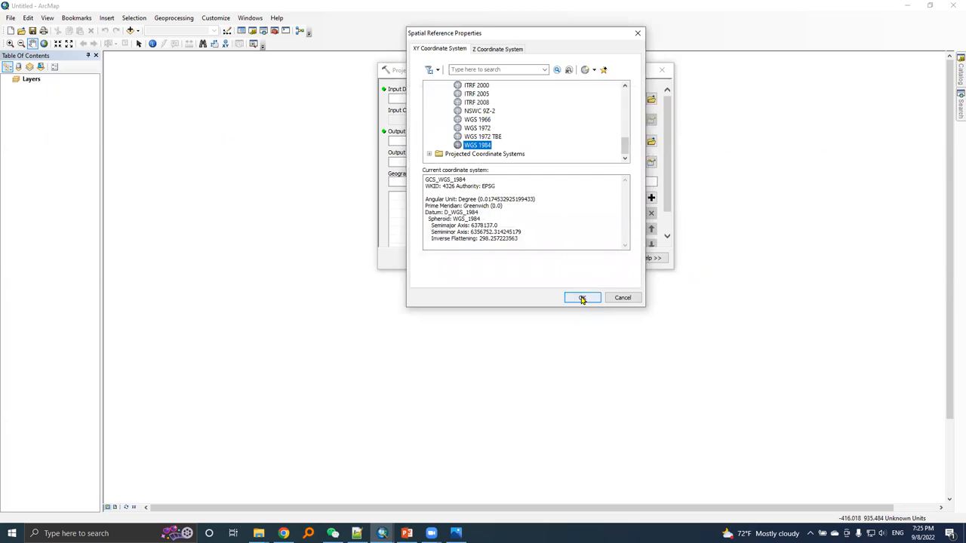
left_click(583, 297)
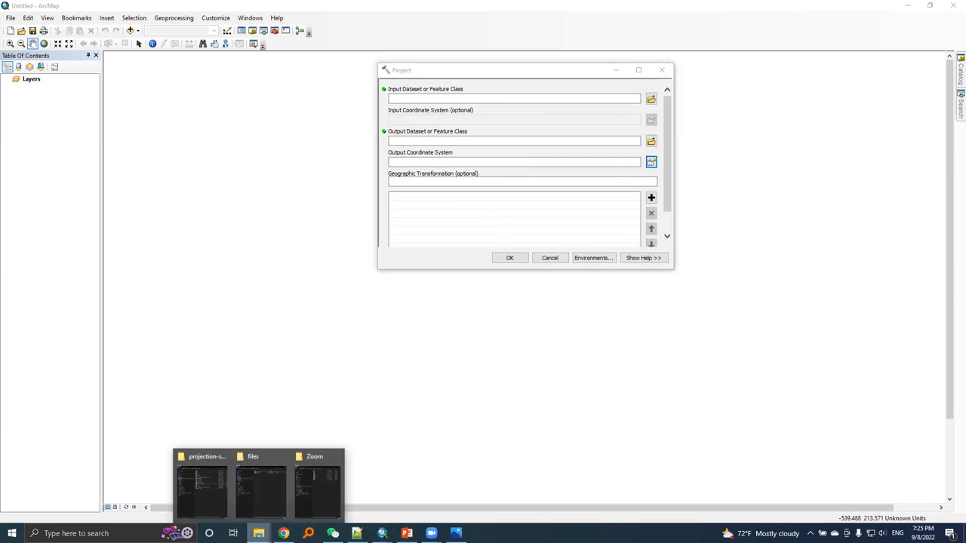
Open the new WGS 1984.prj from the files folder beside NepalDatum.prj.
left_click(254, 486)
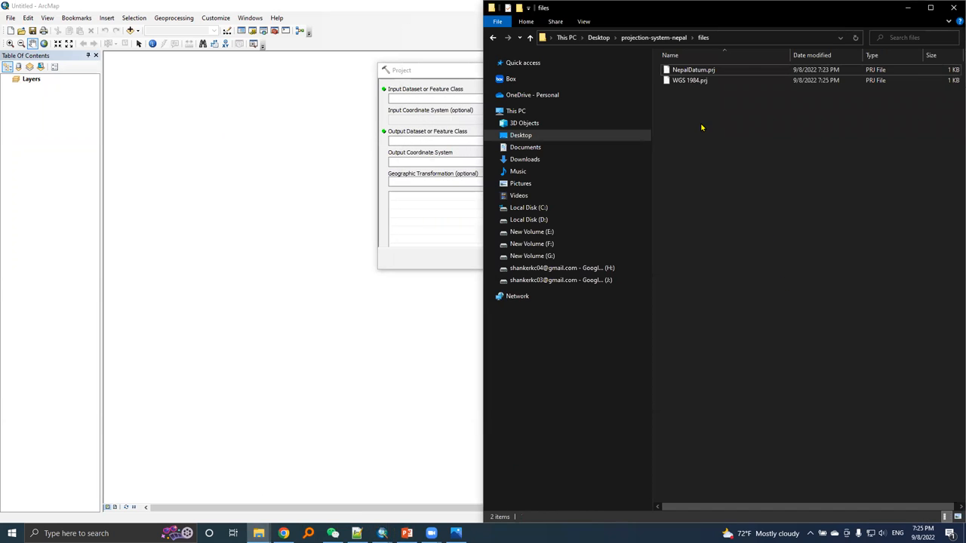
left_click(688, 80)
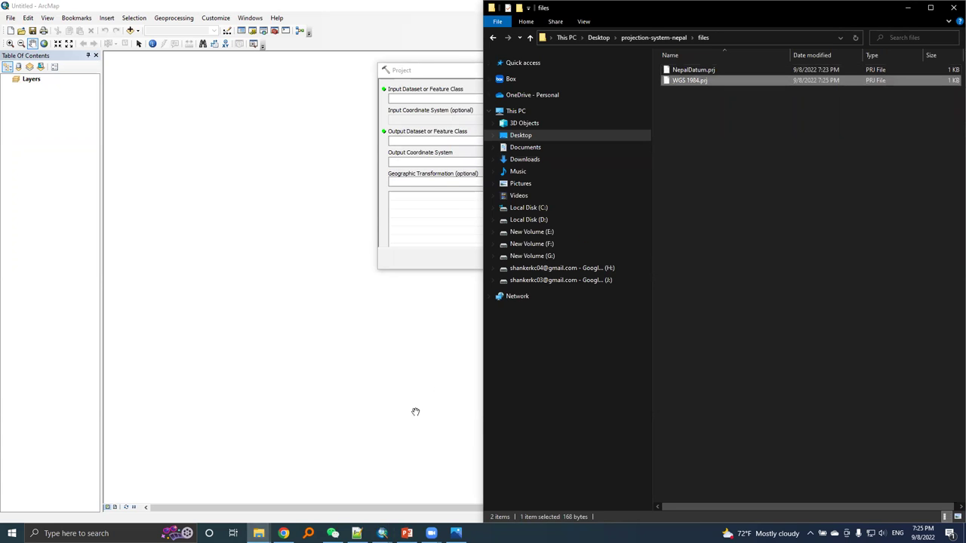
double_click(692, 70)
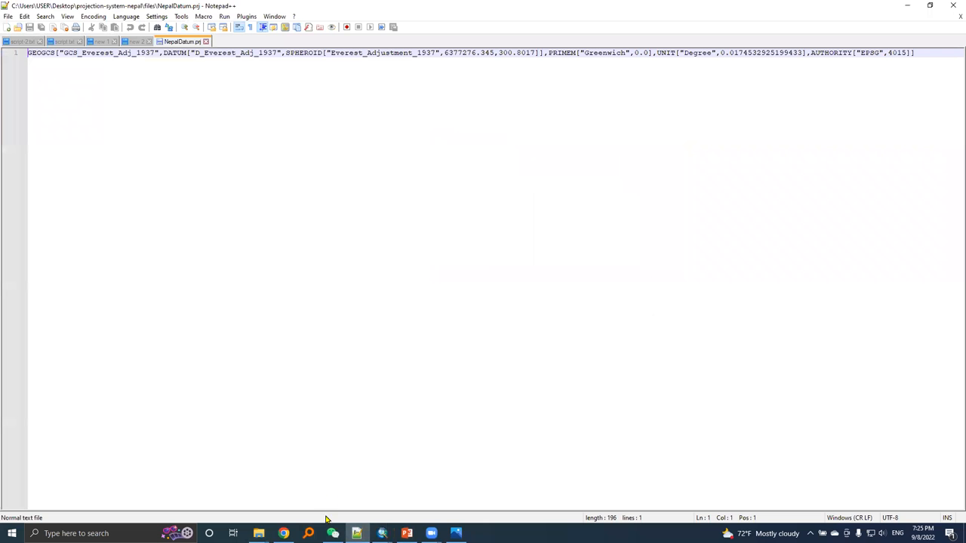
View WGS 1984.prj's GCS_WGS_1984 definition in a new Notepad++ tab.
left_click(258, 534)
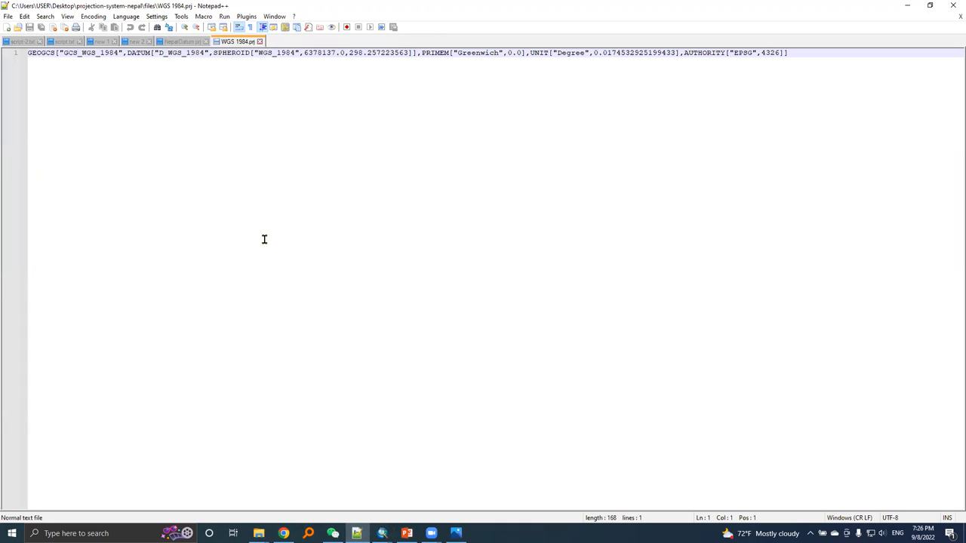
mouse_move(302, 236)
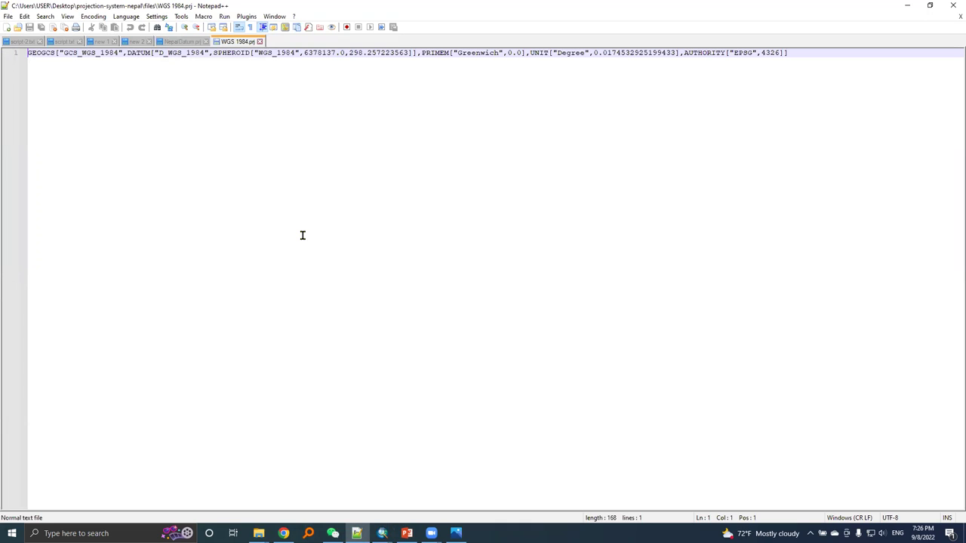